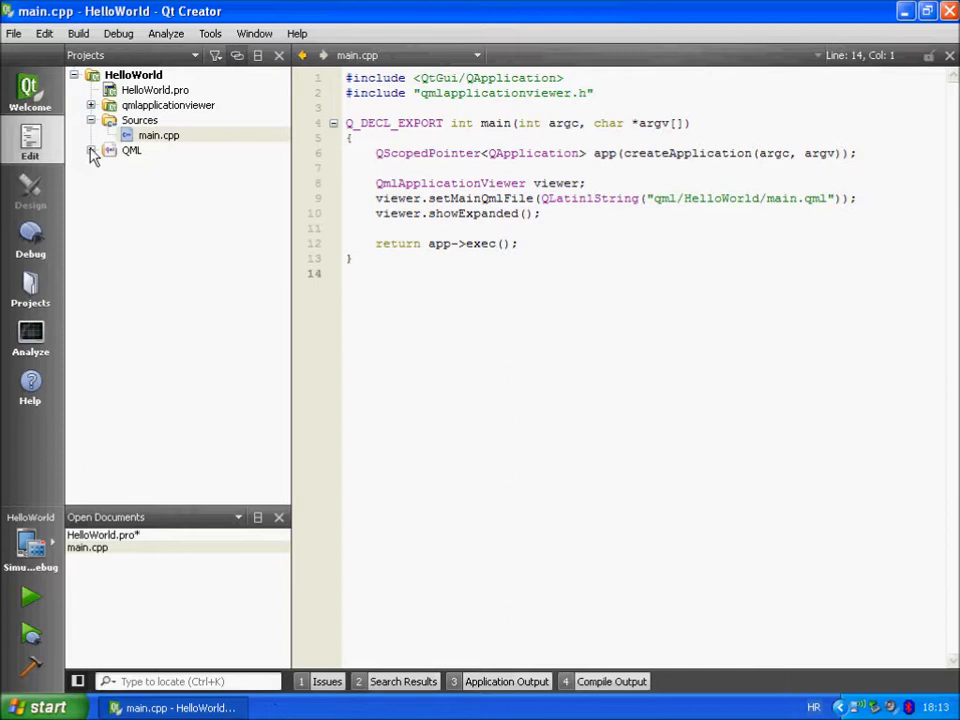
Step: Expand the HelloWorld QML folder and open main.qml from the project tree
click(92, 150)
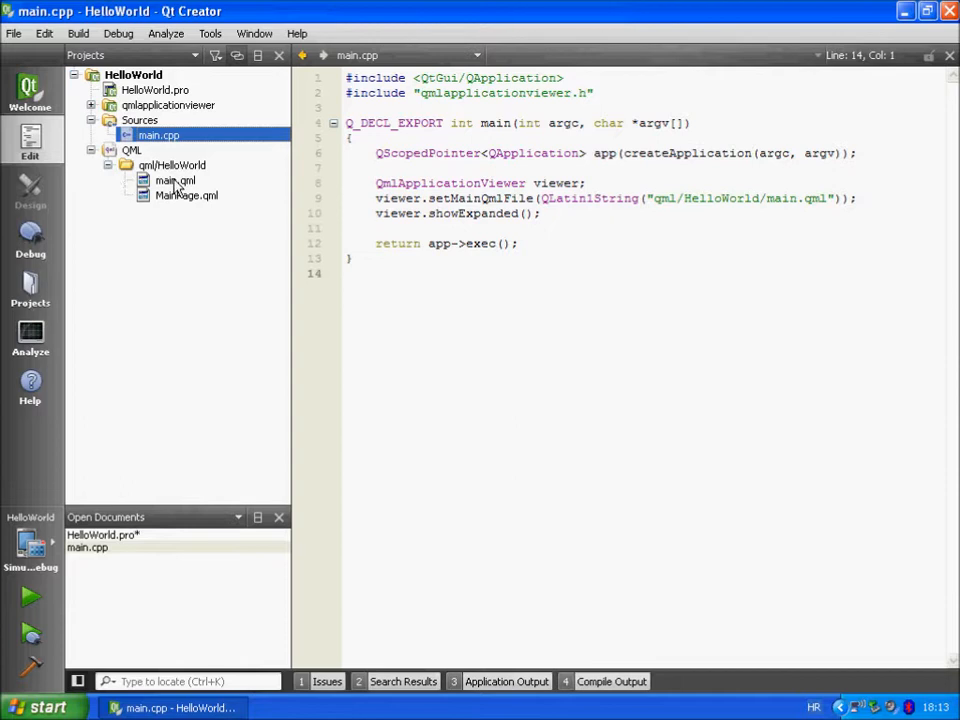
click(186, 195)
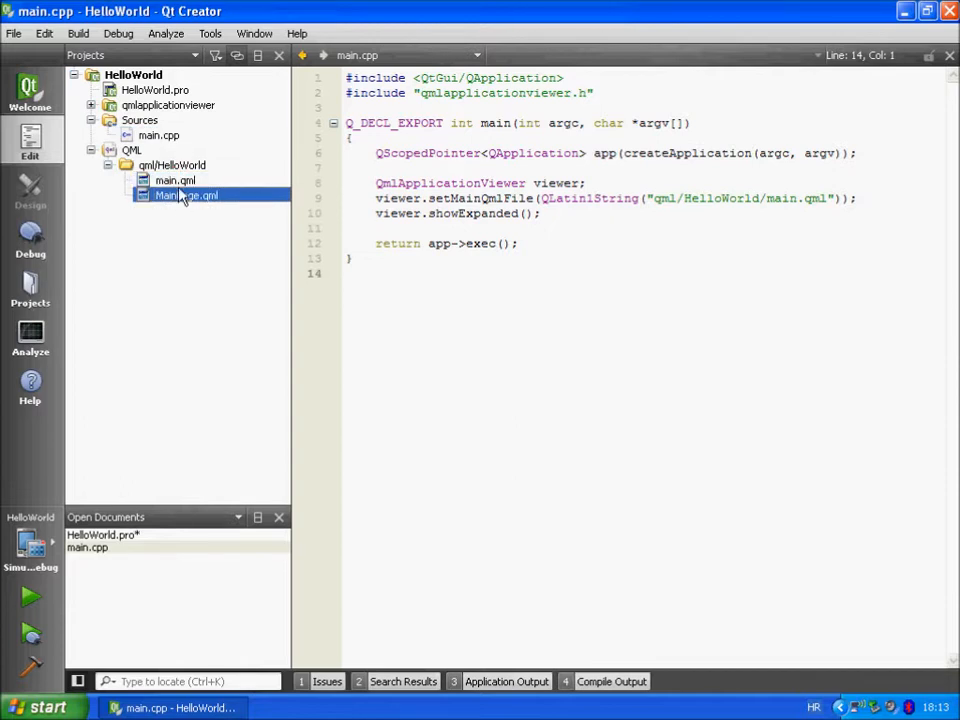
click(175, 180)
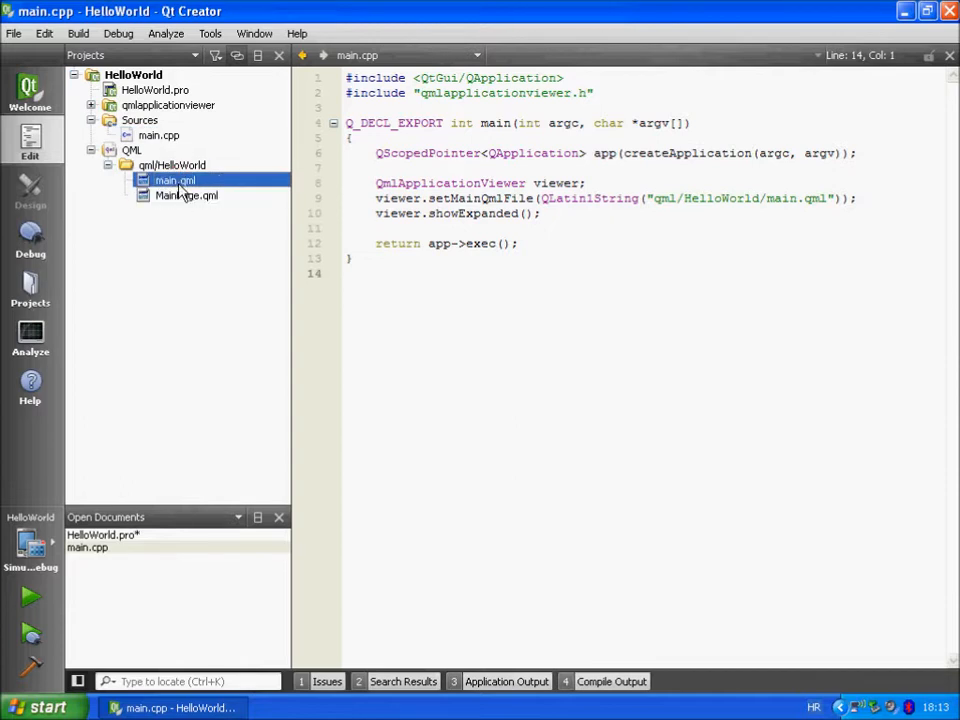
double_click(176, 179)
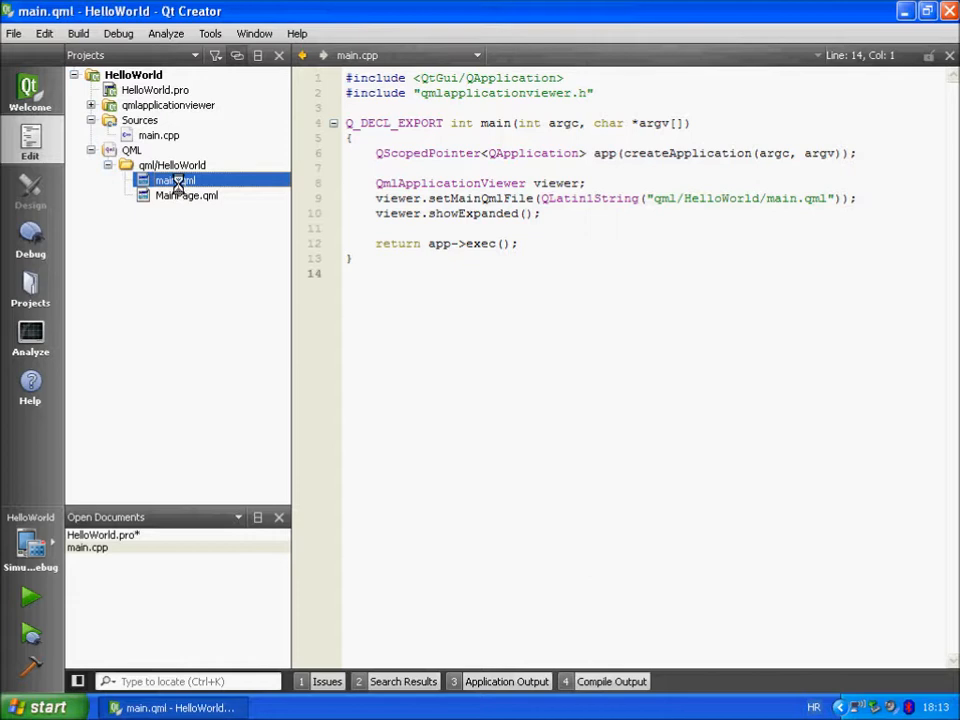
Step: Open main.qml and walk through its PageStackWindow and ToolBarLayout code
double_click(175, 180)
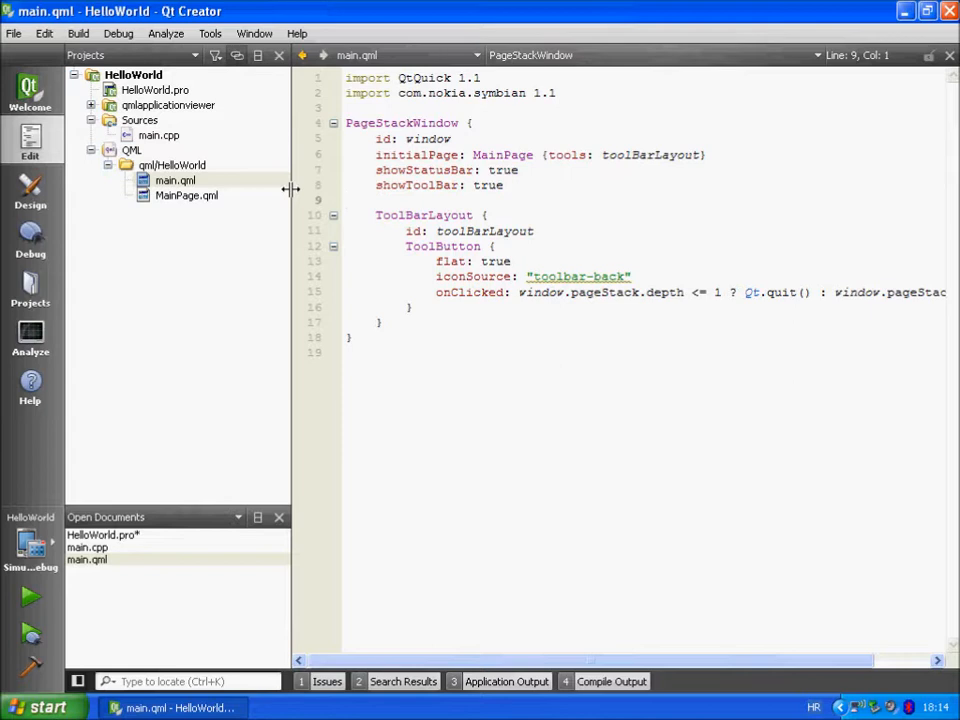
click(390, 122)
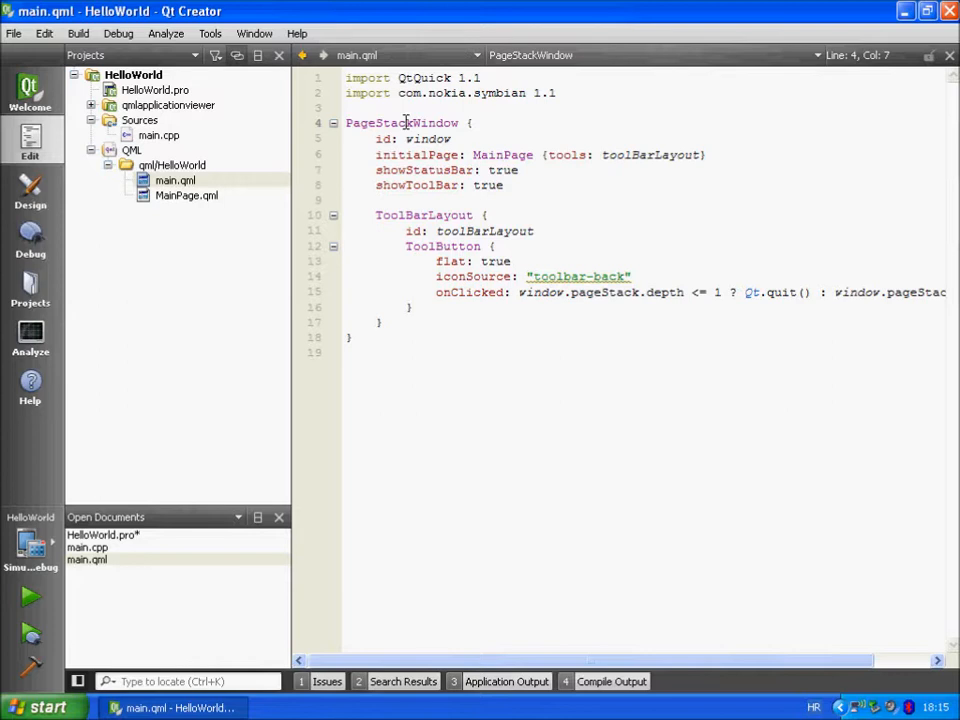
mouse_move(405, 122)
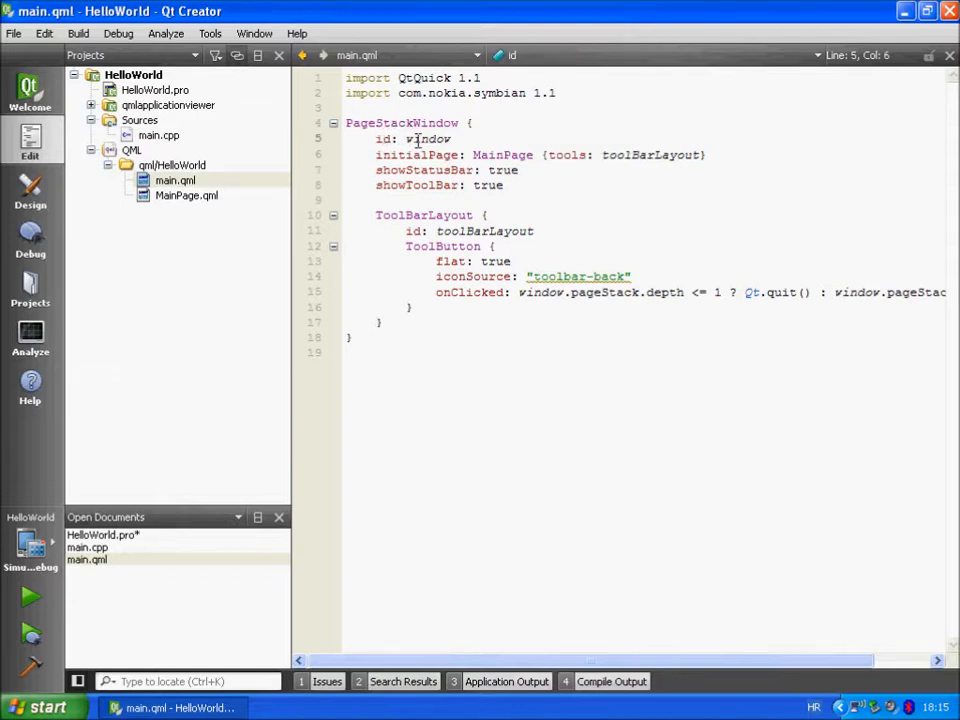
mouse_move(418, 139)
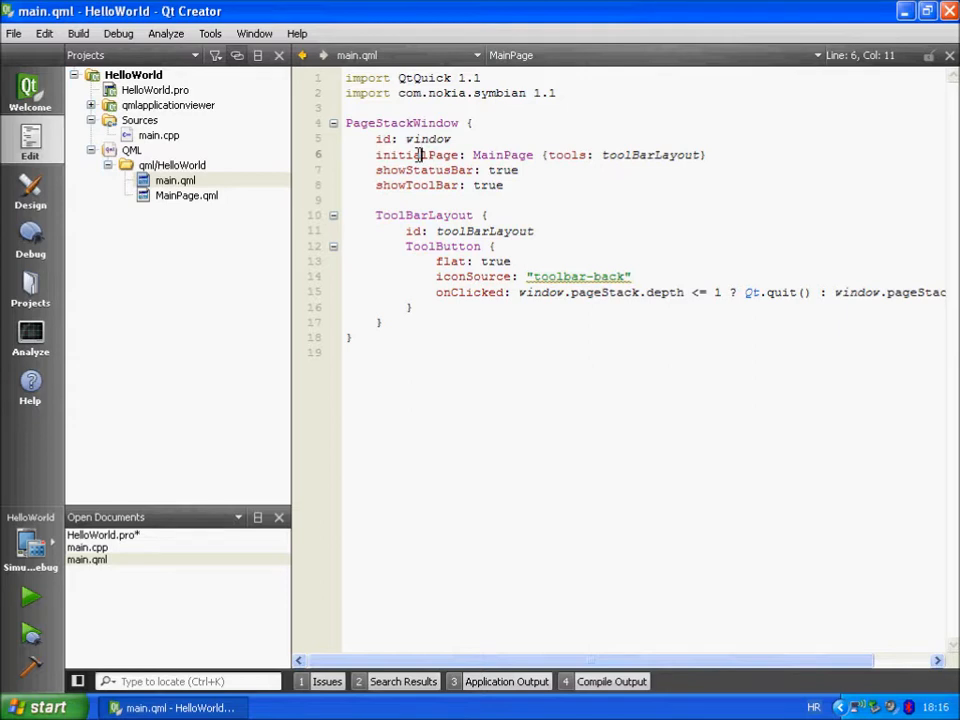
mouse_move(648, 155)
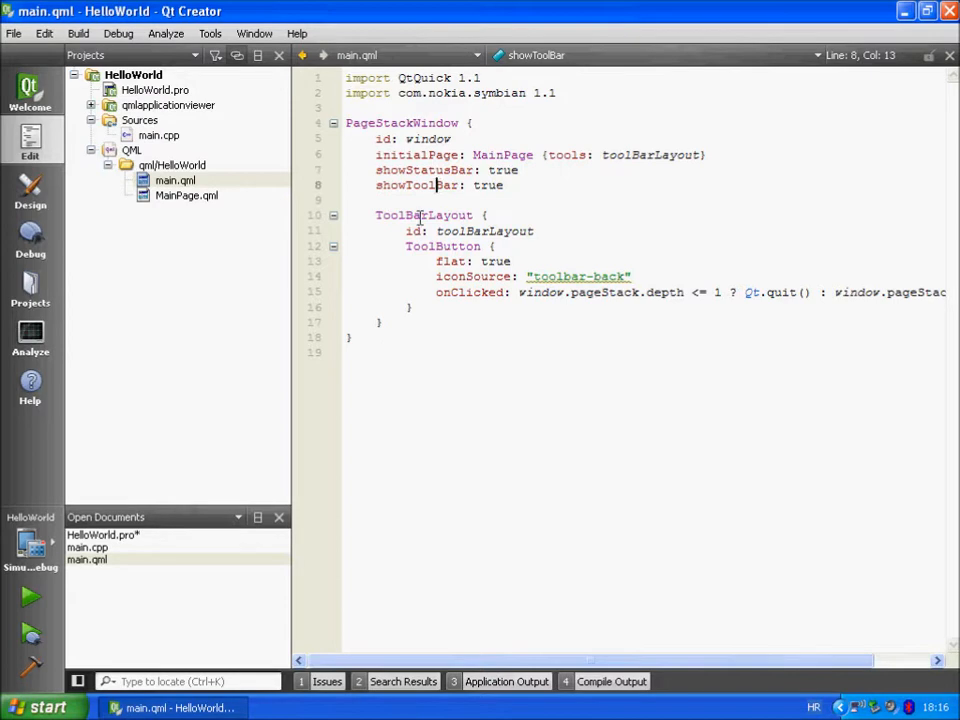
click(420, 215)
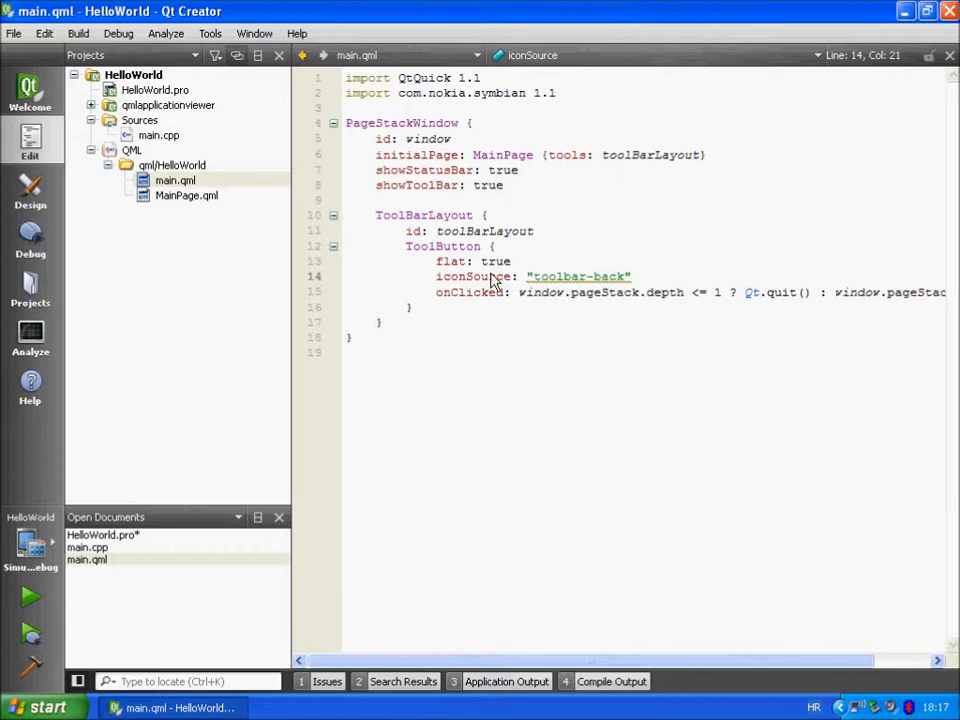
Step: Show F1 help for ToolButton iconSource and browse the icon names and flat property
key(F1)
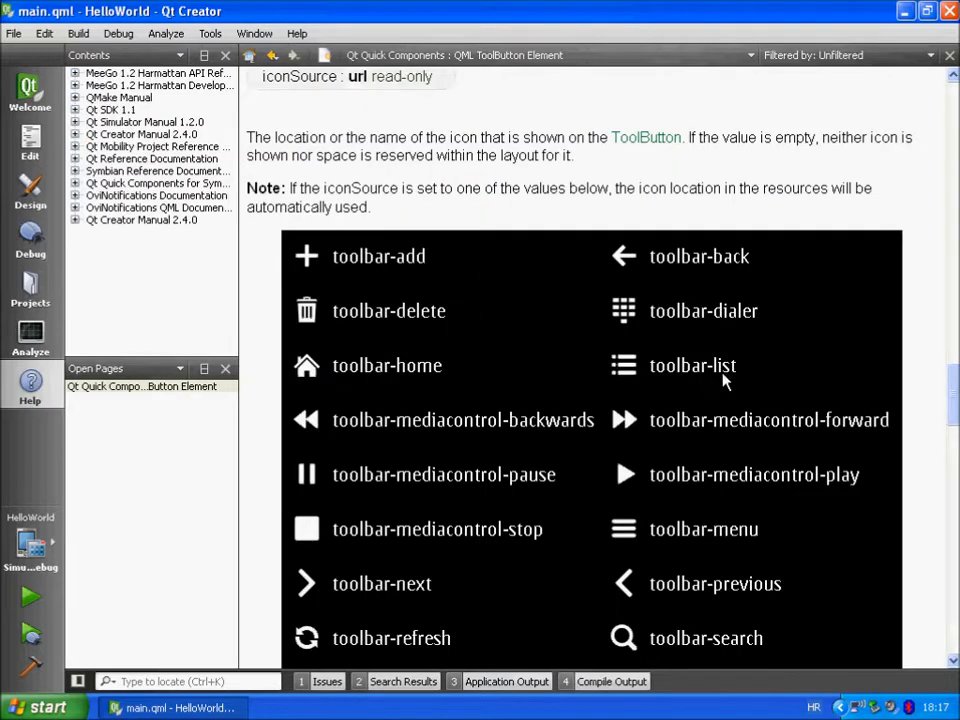
scroll(down, 3)
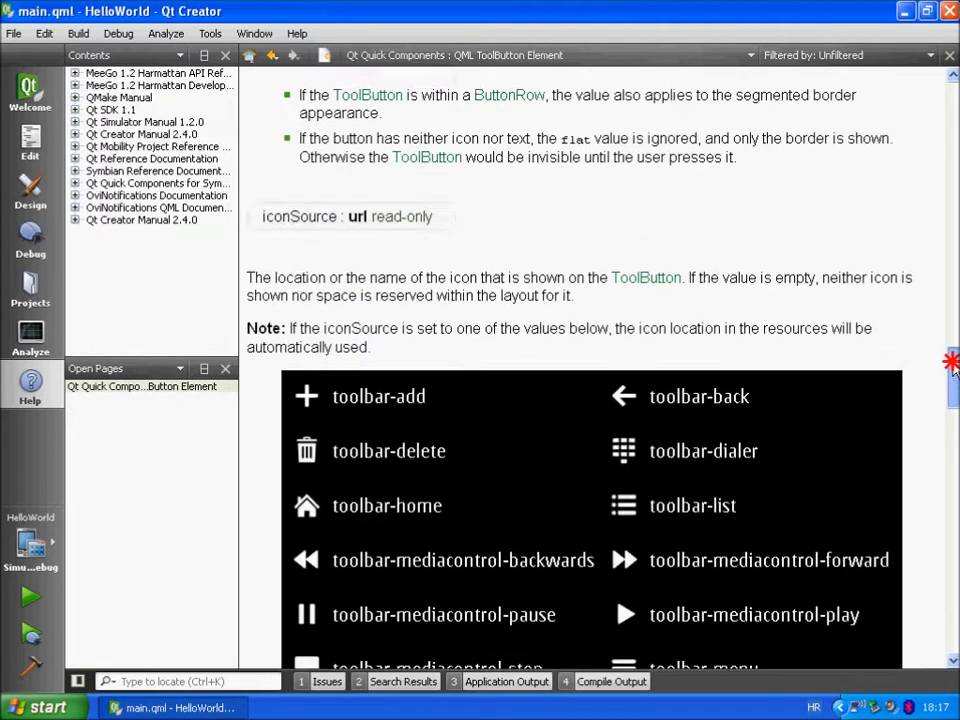
scroll(up, 3)
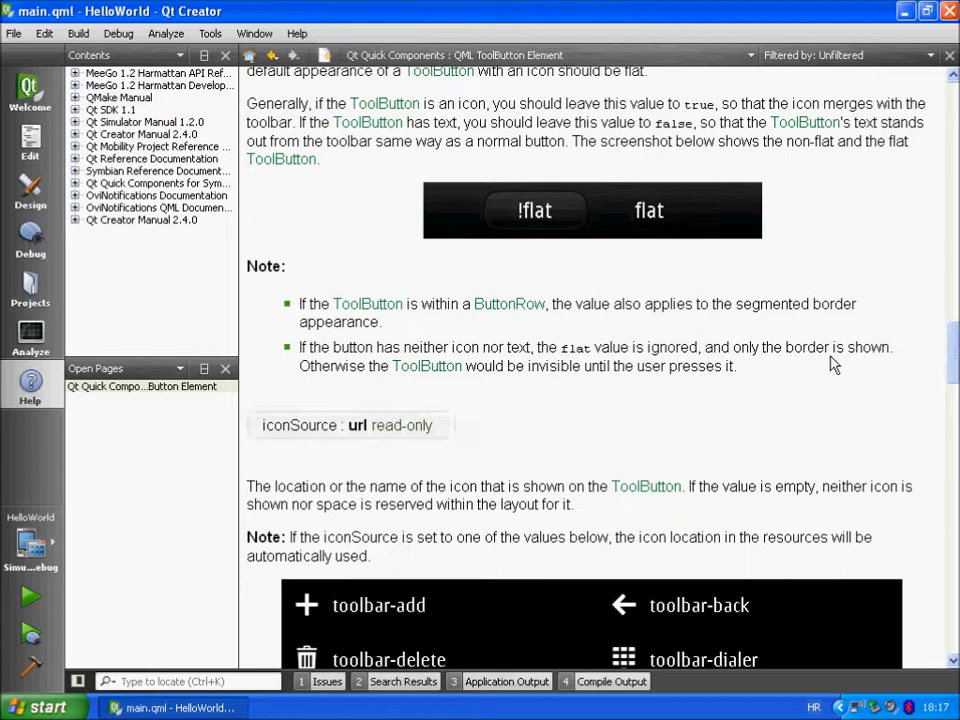
mouse_move(564, 205)
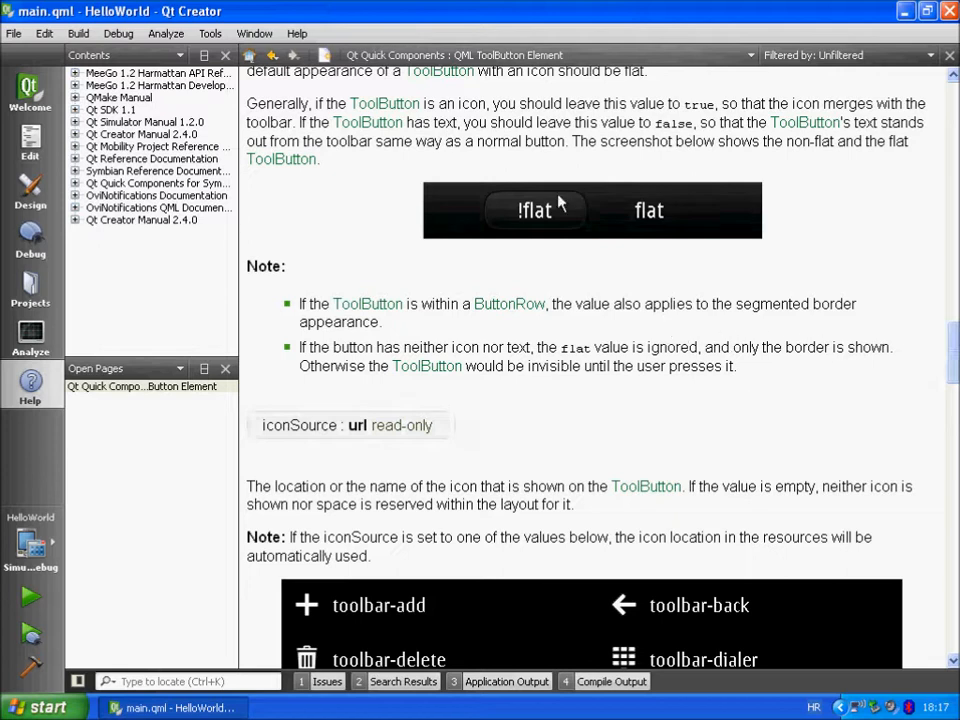
mouse_move(382, 281)
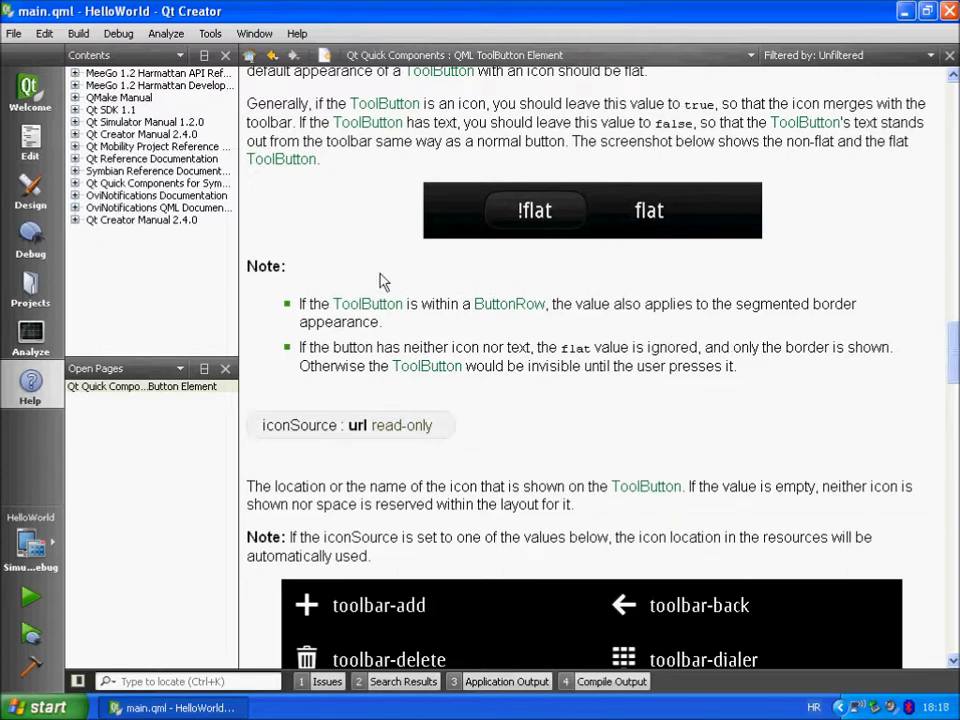
Step: Return to main.qml and highlight the onClicked handler's Qt.quit() and pageStack.pop() logic
click(30, 138)
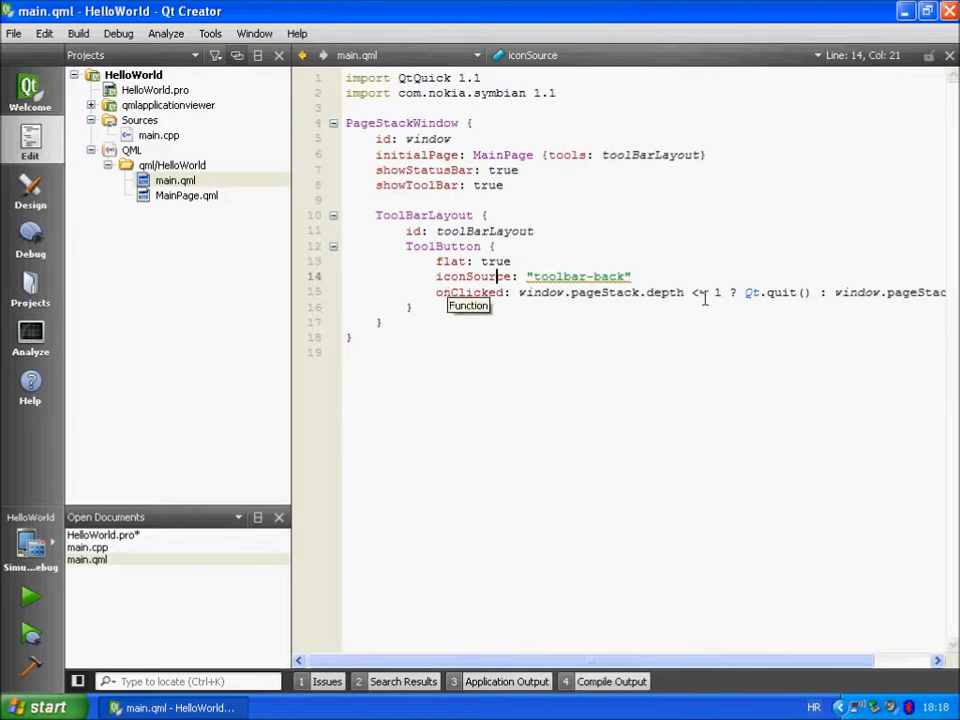
mouse_move(703, 297)
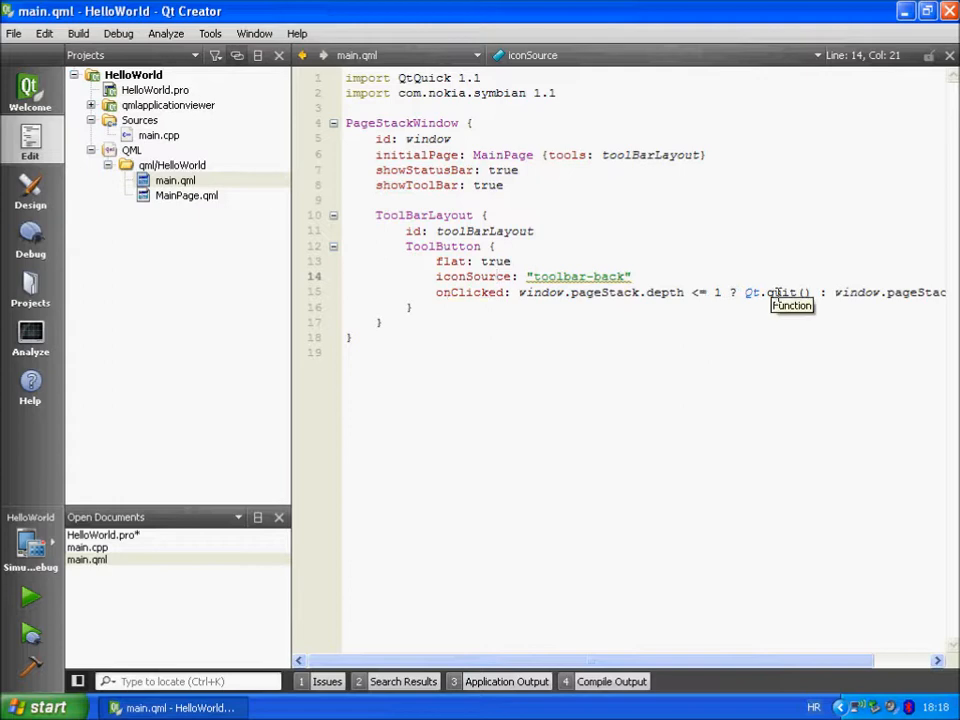
mouse_move(852, 292)
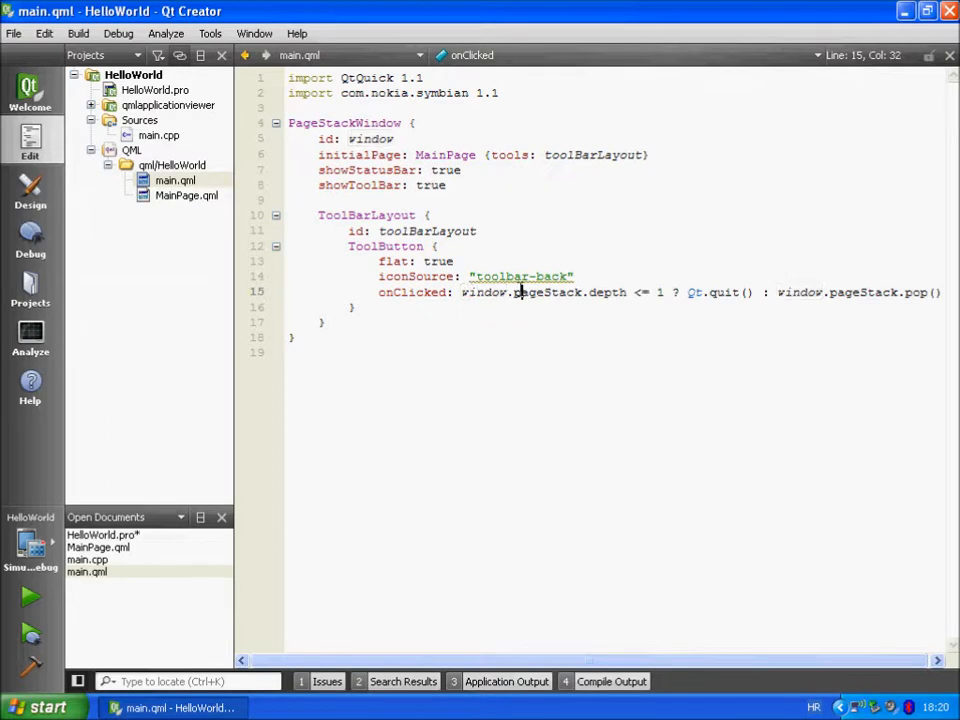
mouse_move(526, 292)
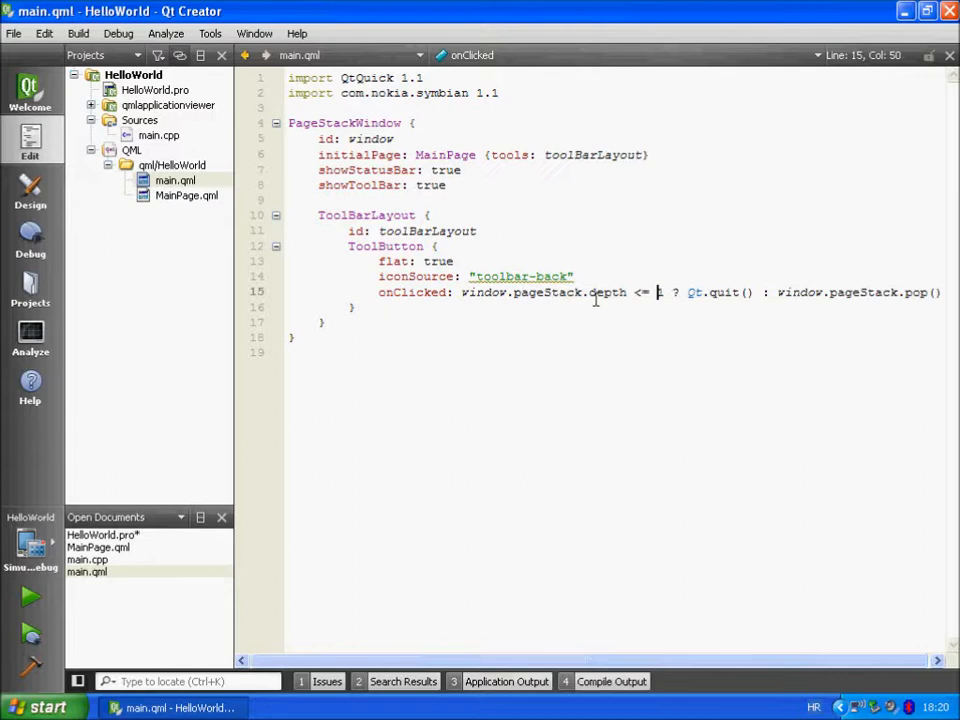
mouse_move(603, 305)
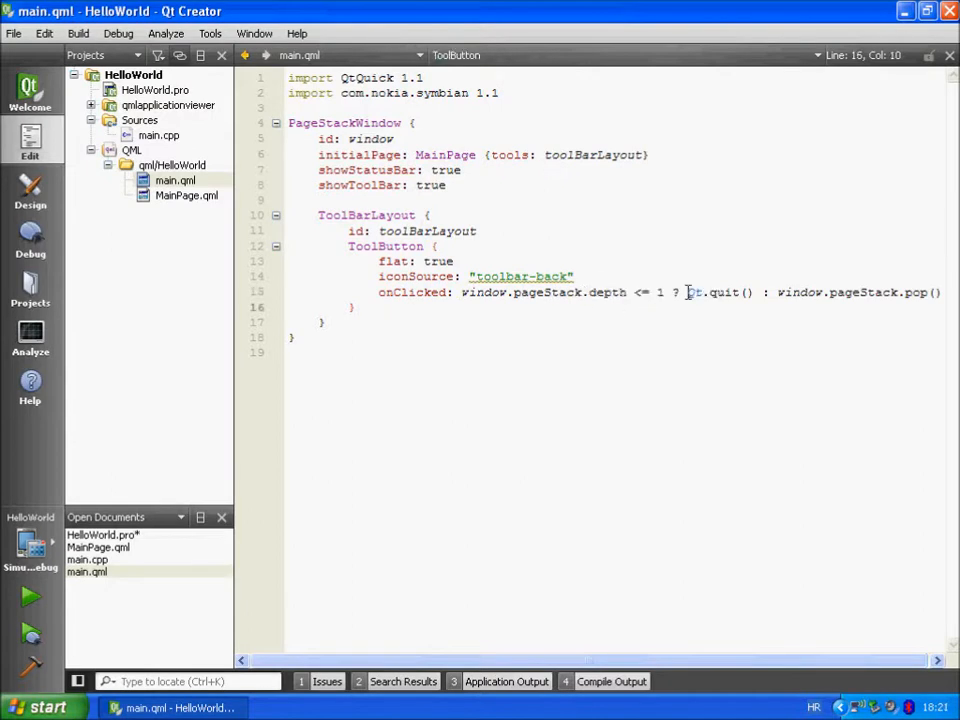
double_click(710, 292)
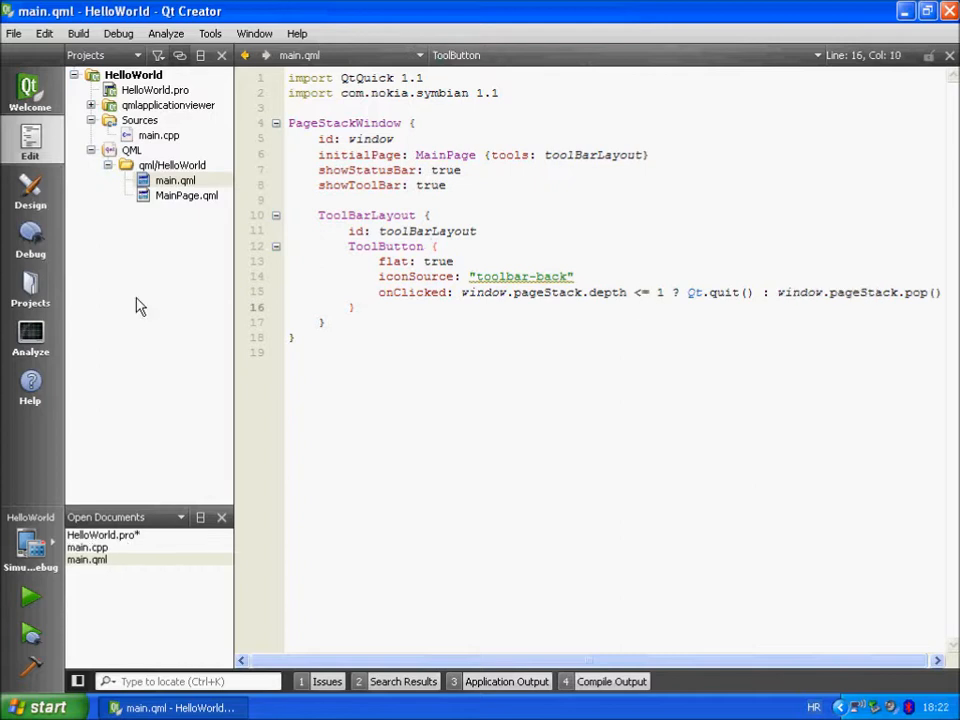
Step: Open MainPage.qml to show its centred 'Hello world!' Text element
double_click(185, 195)
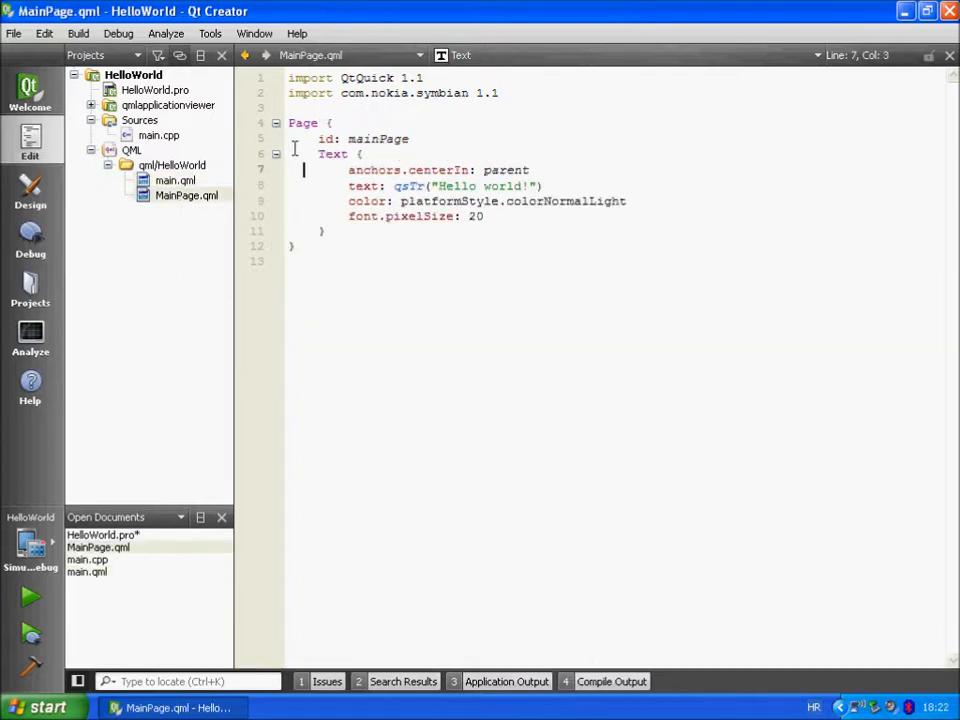
mouse_move(302, 122)
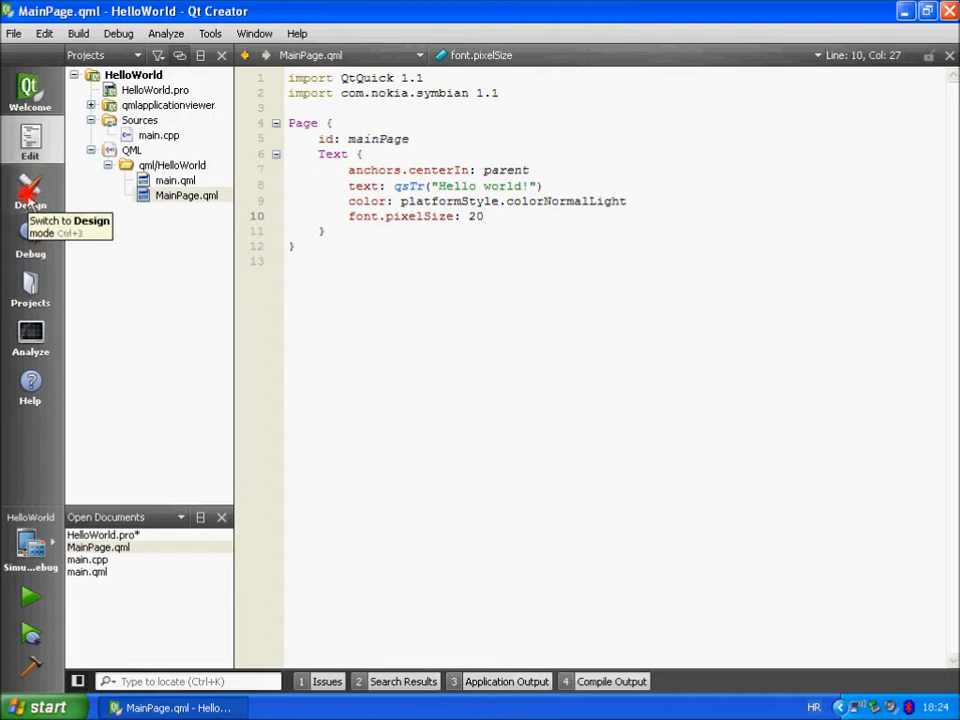
Step: Inspect the 'Hello world!' Text and mainPage in Design mode, then list open files
click(30, 190)
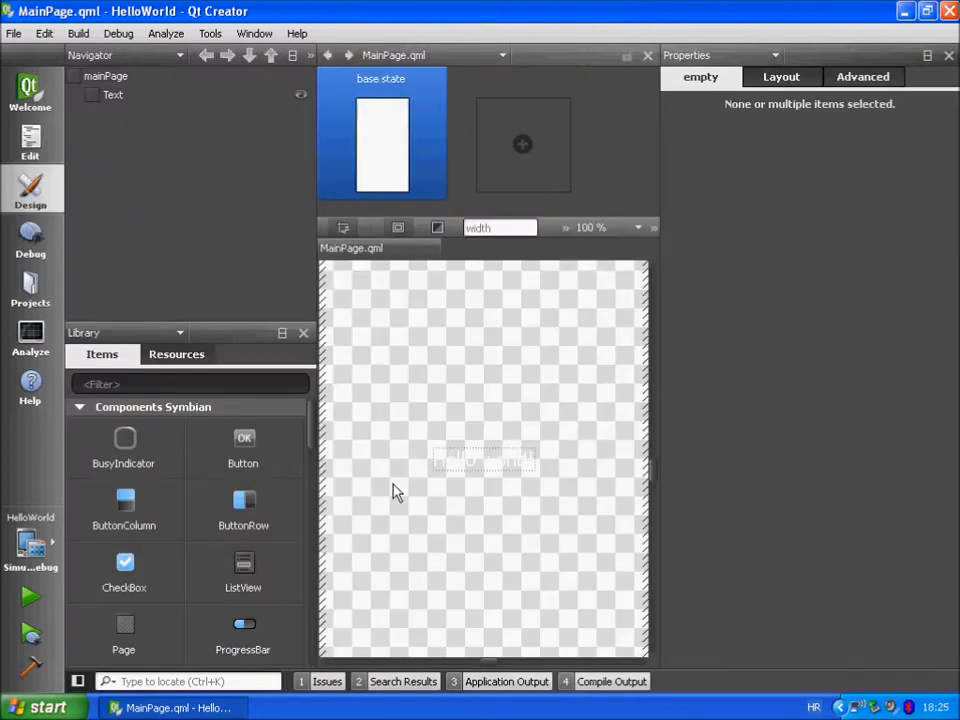
mouse_move(483, 482)
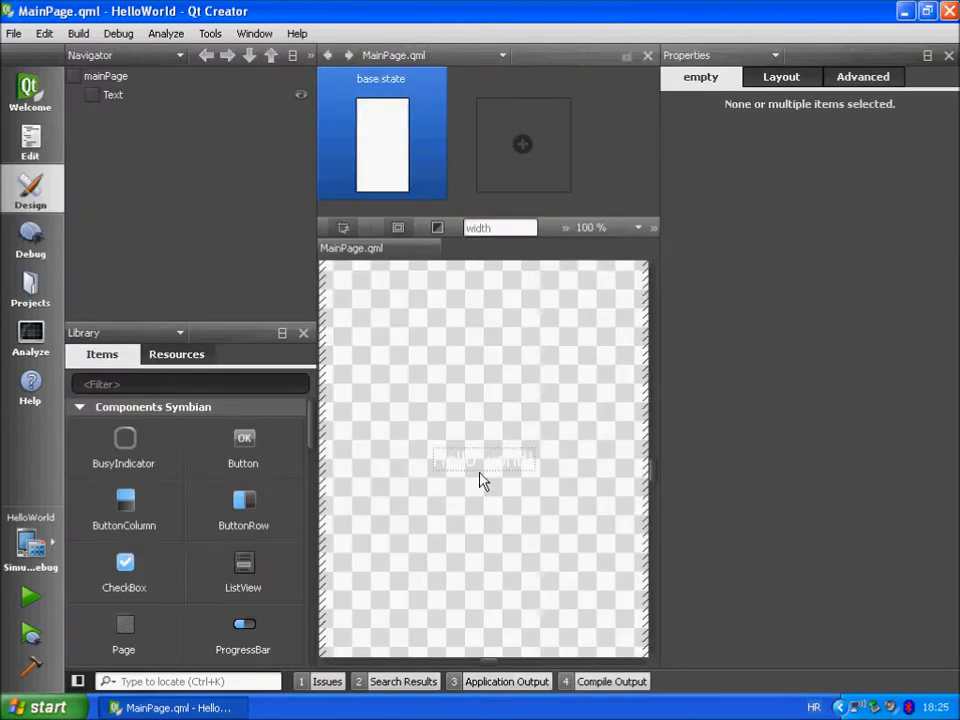
click(482, 460)
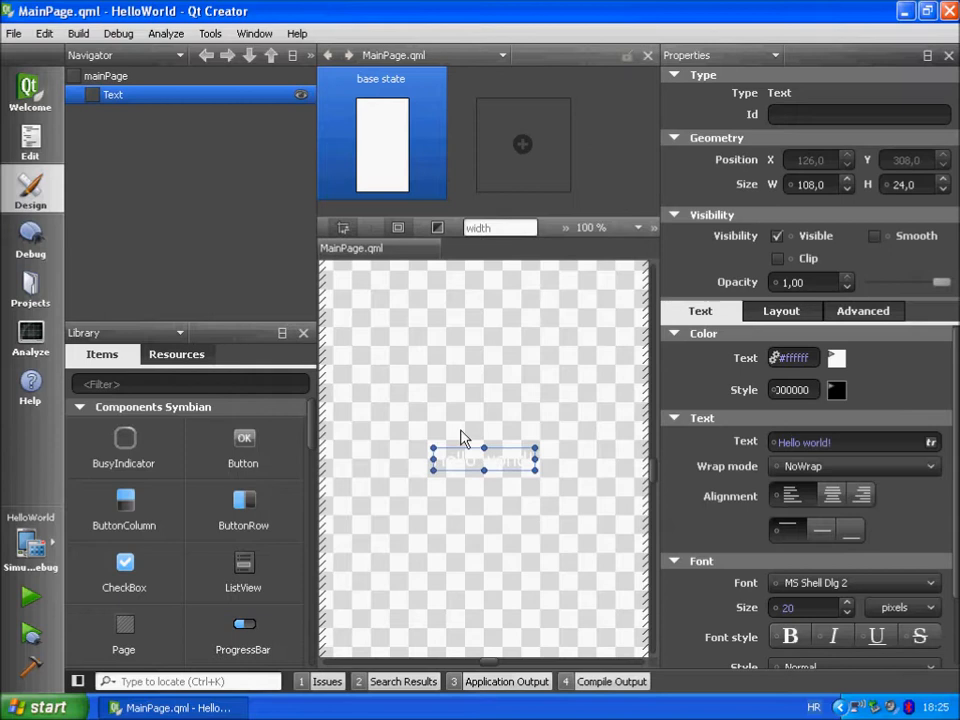
click(107, 76)
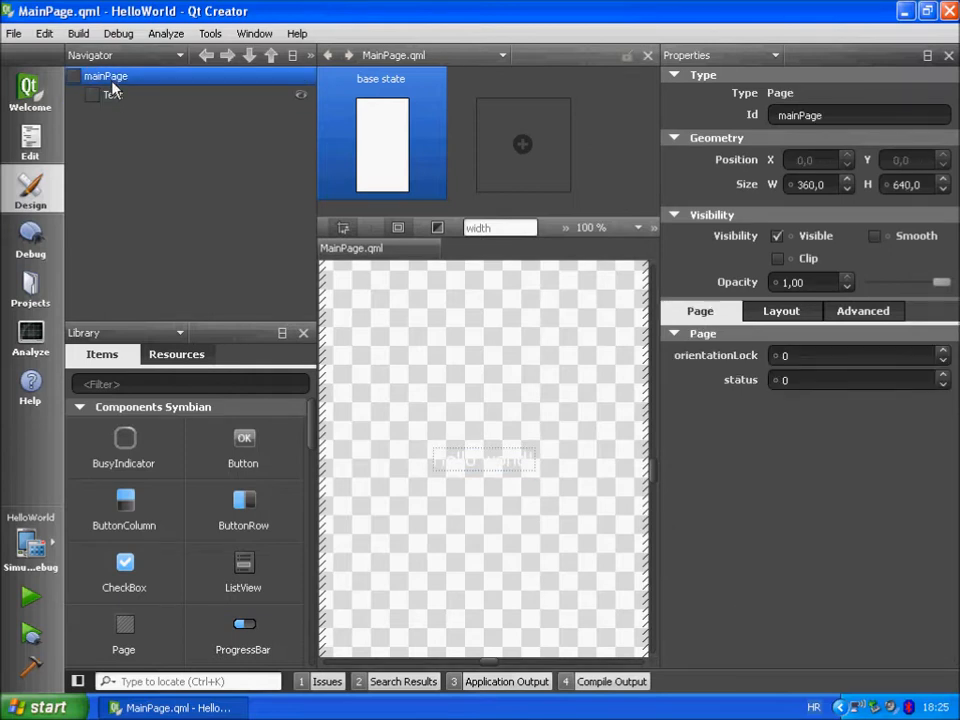
click(113, 97)
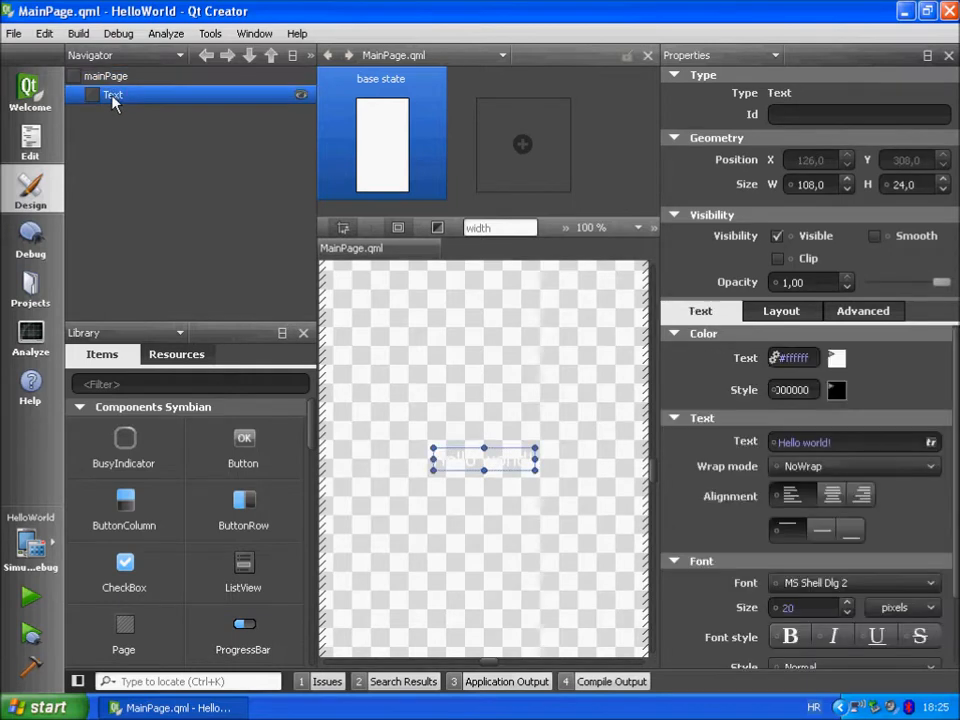
click(495, 55)
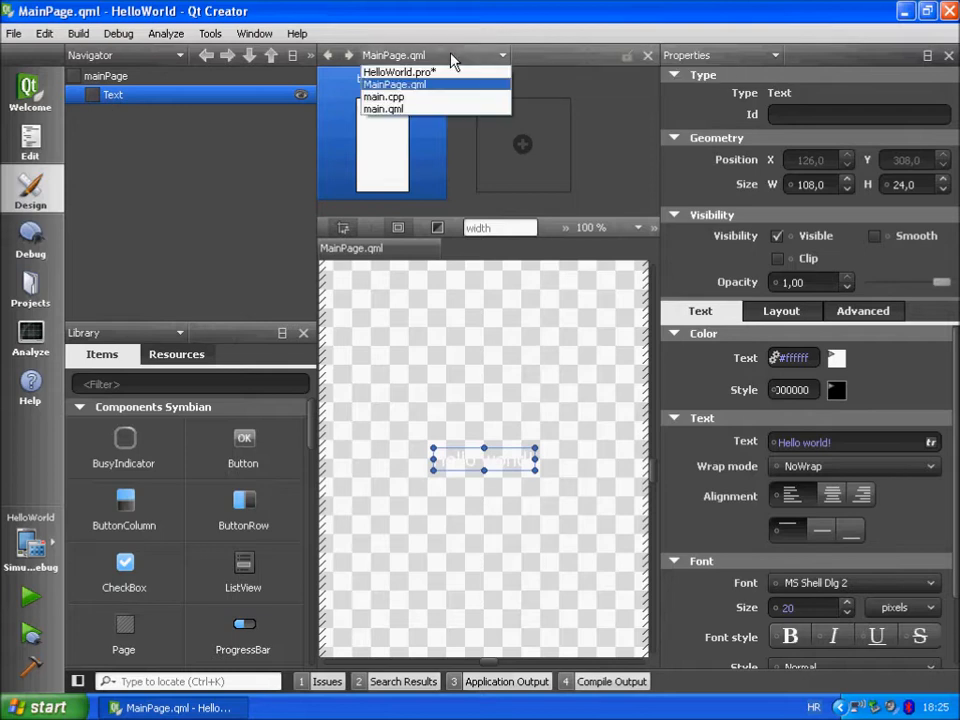
mouse_move(400, 97)
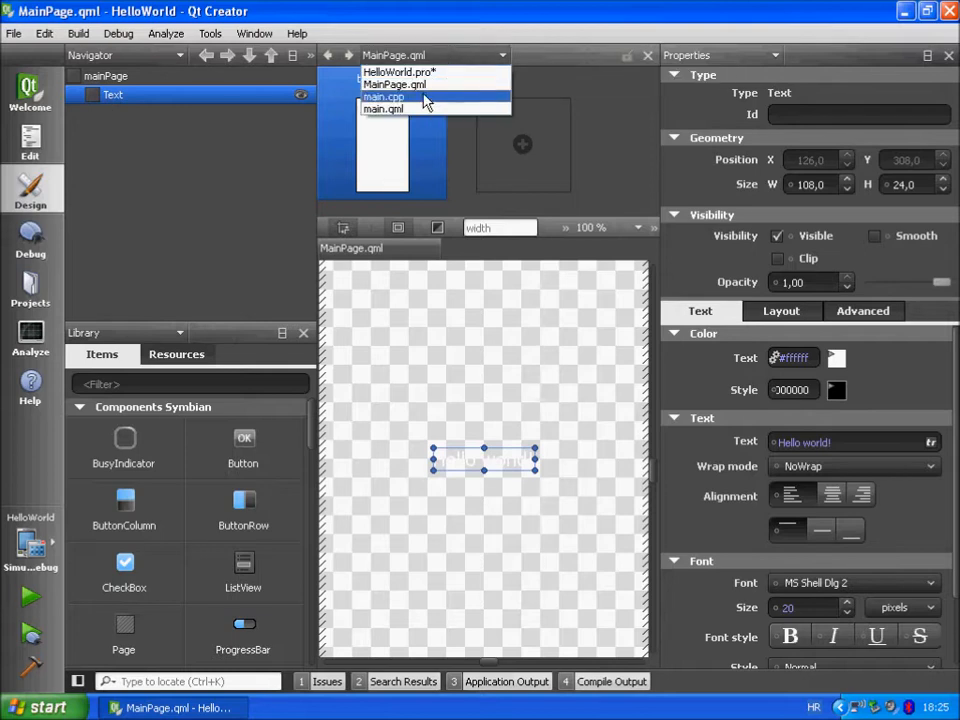
Step: Design main.qml at 50% zoom and select the toolbar layout with its back button
click(388, 110)
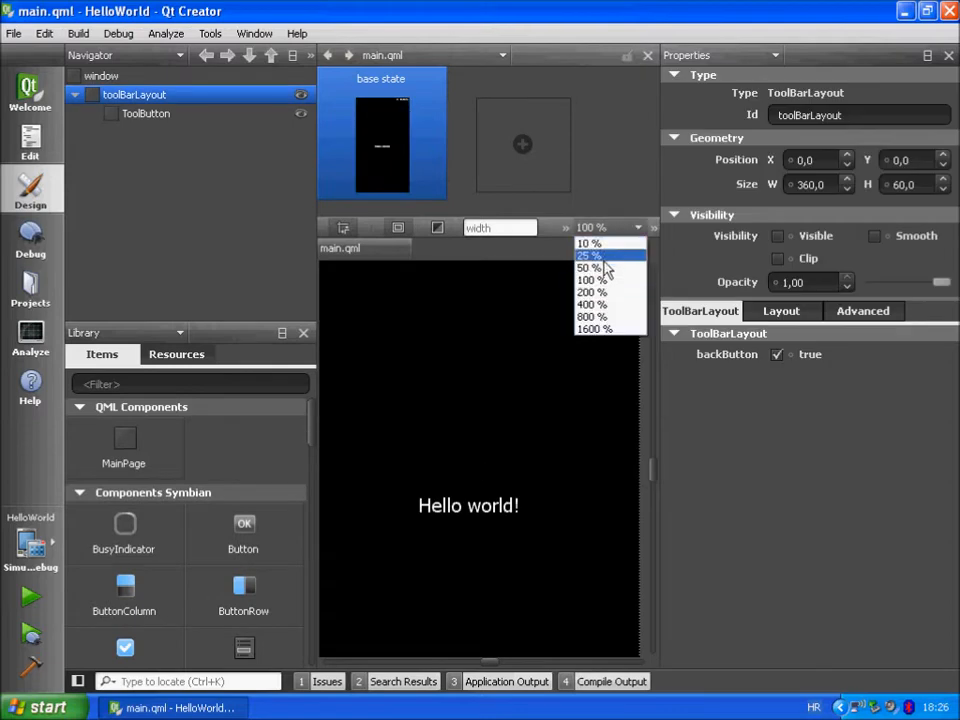
click(586, 267)
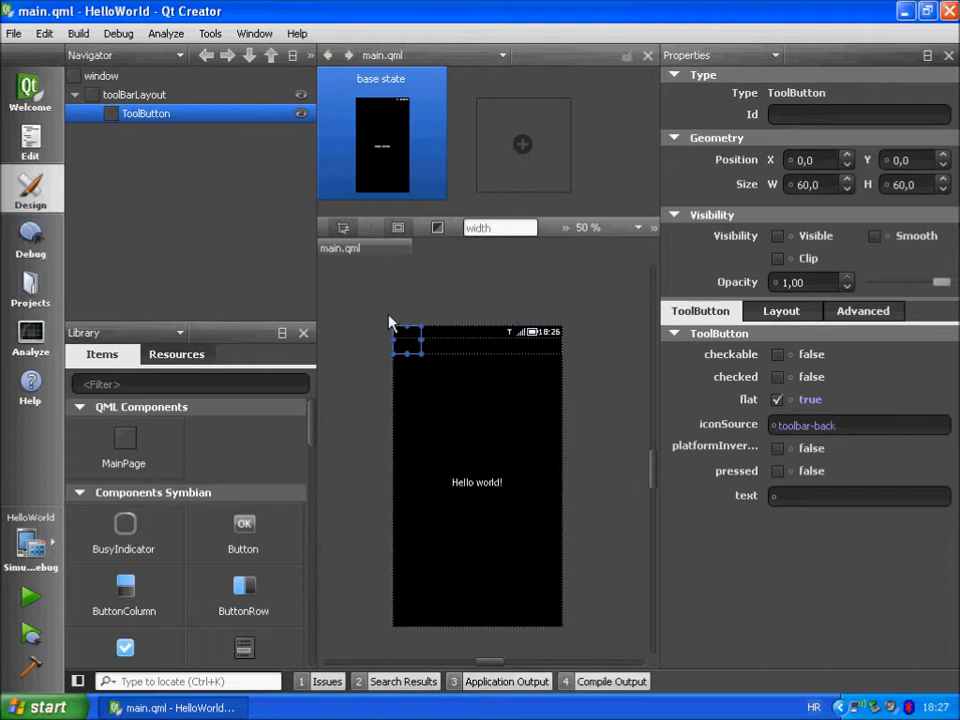
click(150, 95)
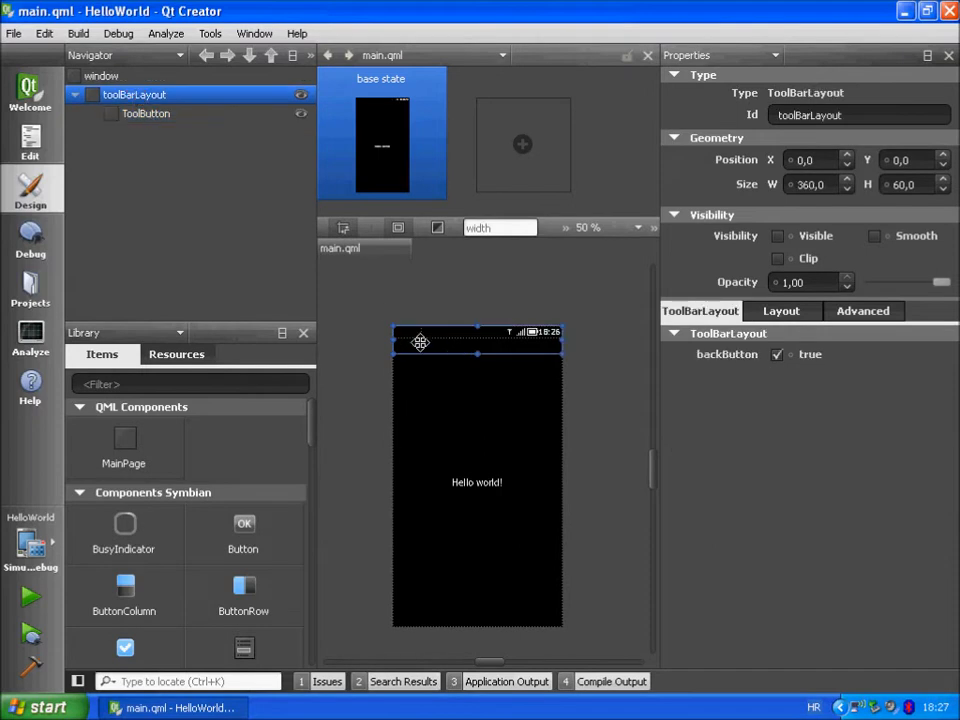
mouse_move(406, 627)
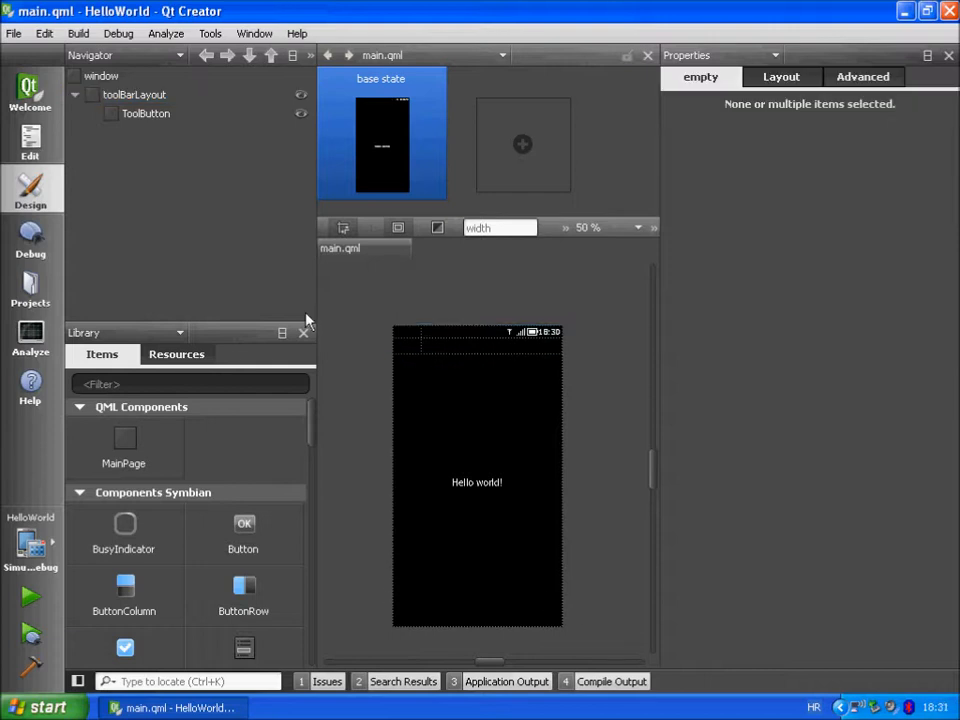
mouse_move(70, 185)
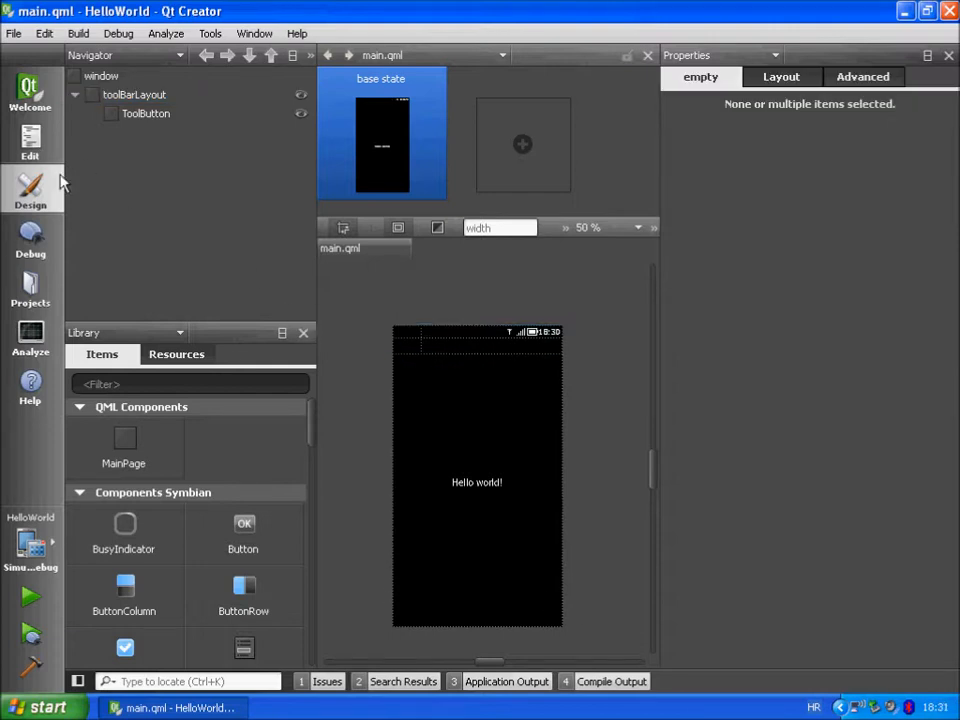
Step: Show main.qml code, then build HelloWorld after saving the unsaved HelloWorld.pro
click(30, 140)
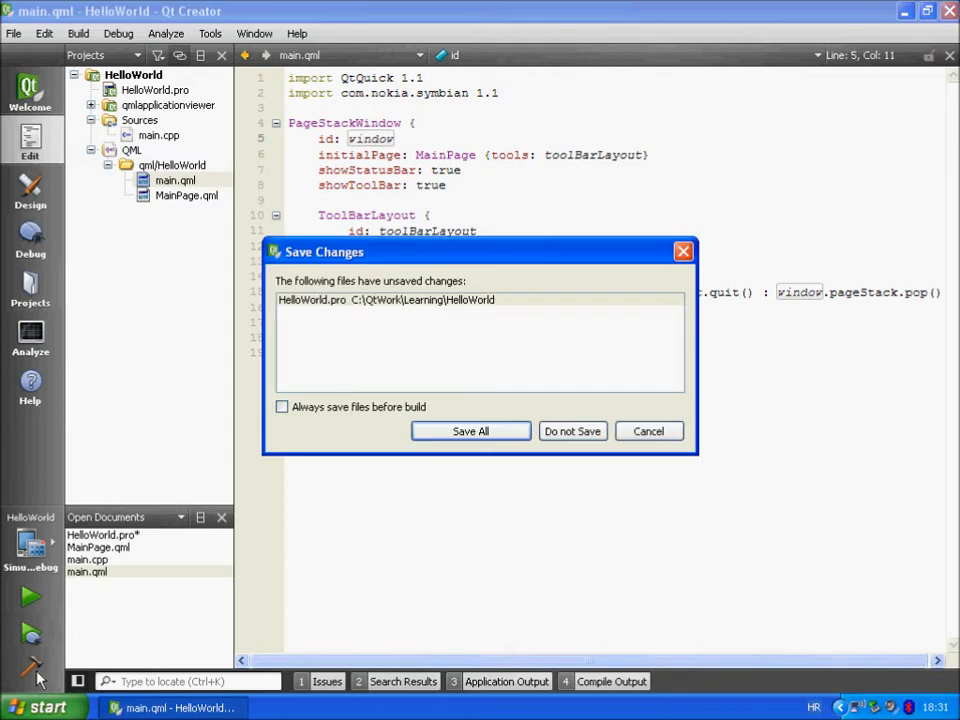
mouse_move(470, 431)
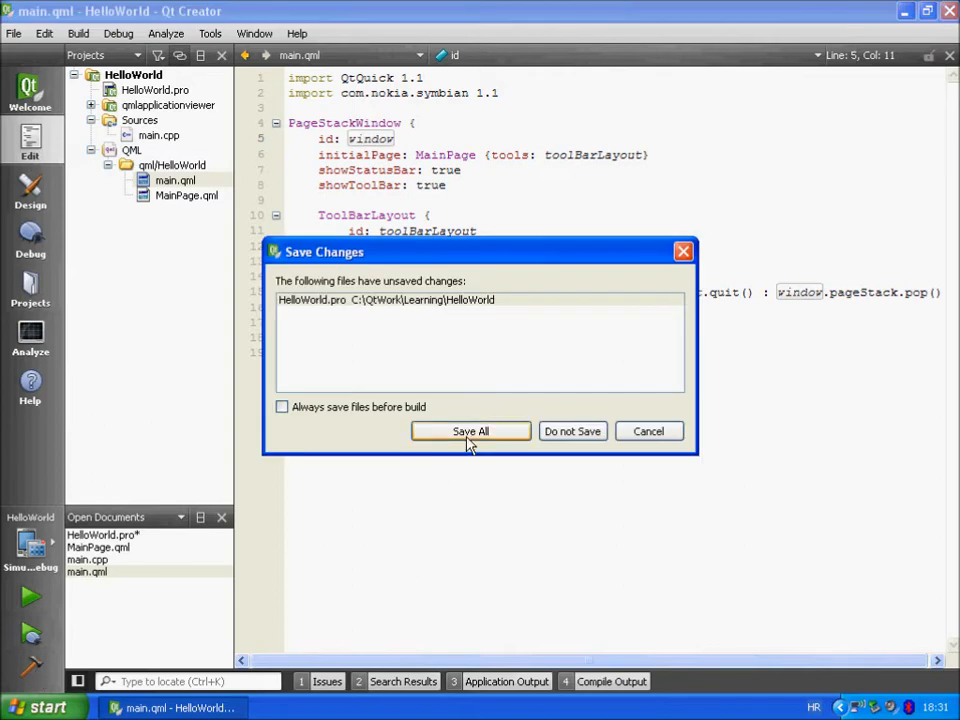
click(468, 431)
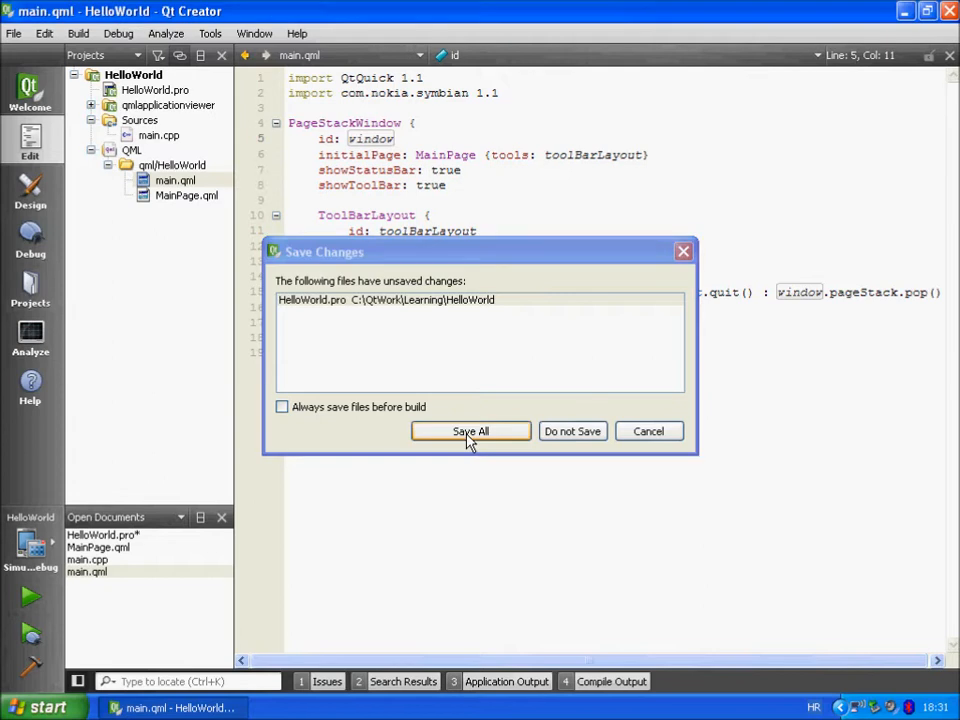
click(470, 431)
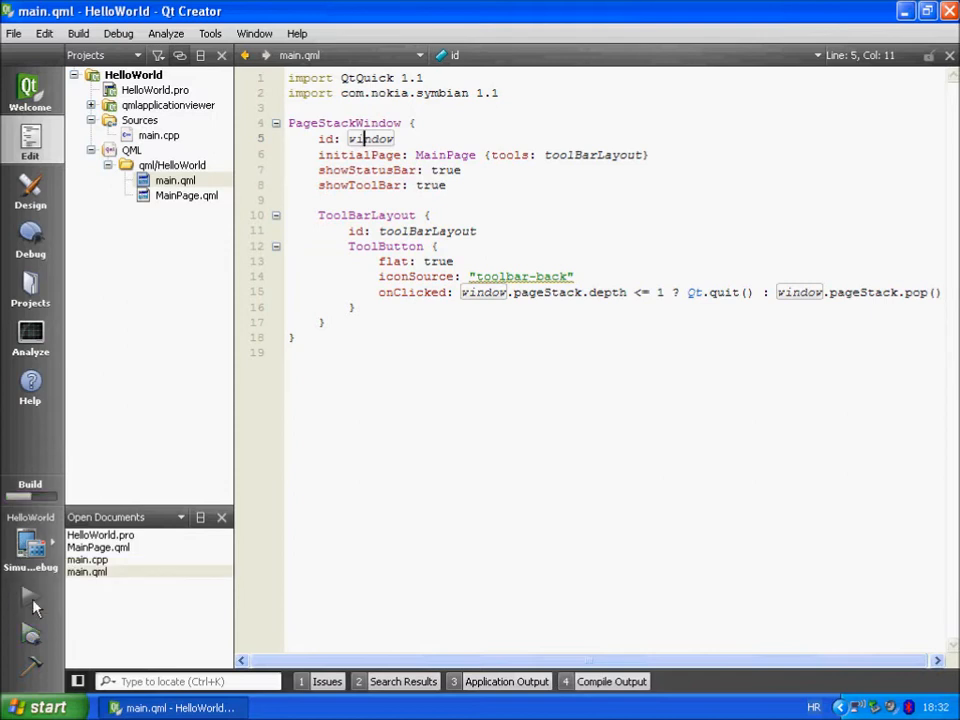
Step: Run HelloWorld in Qt Simulator on the Nokia N8 and quit it via the back arrow
click(30, 600)
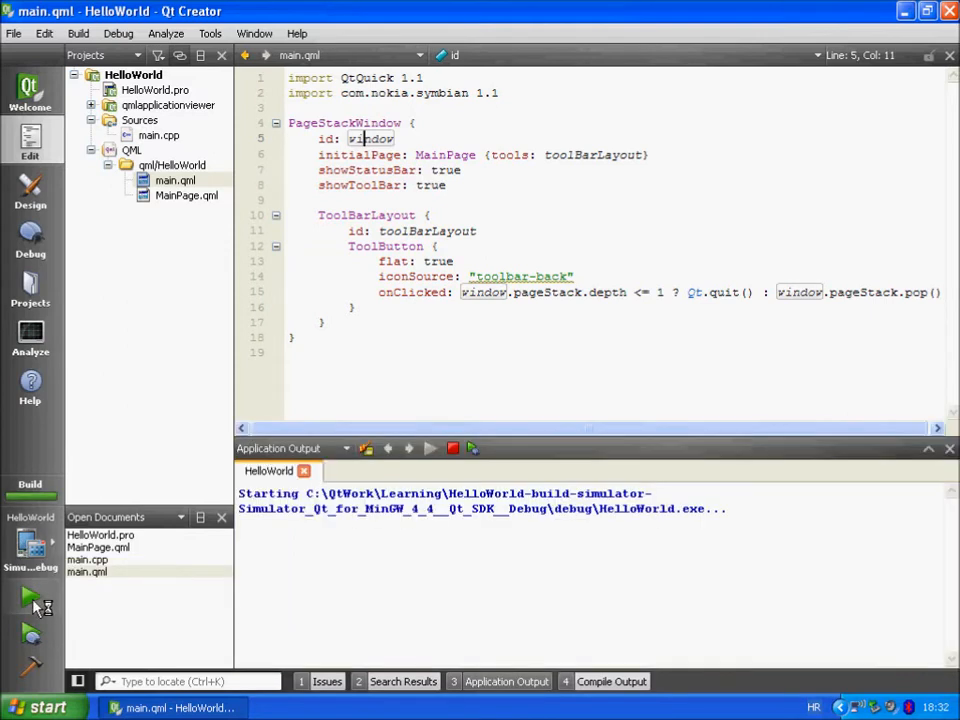
click(30, 602)
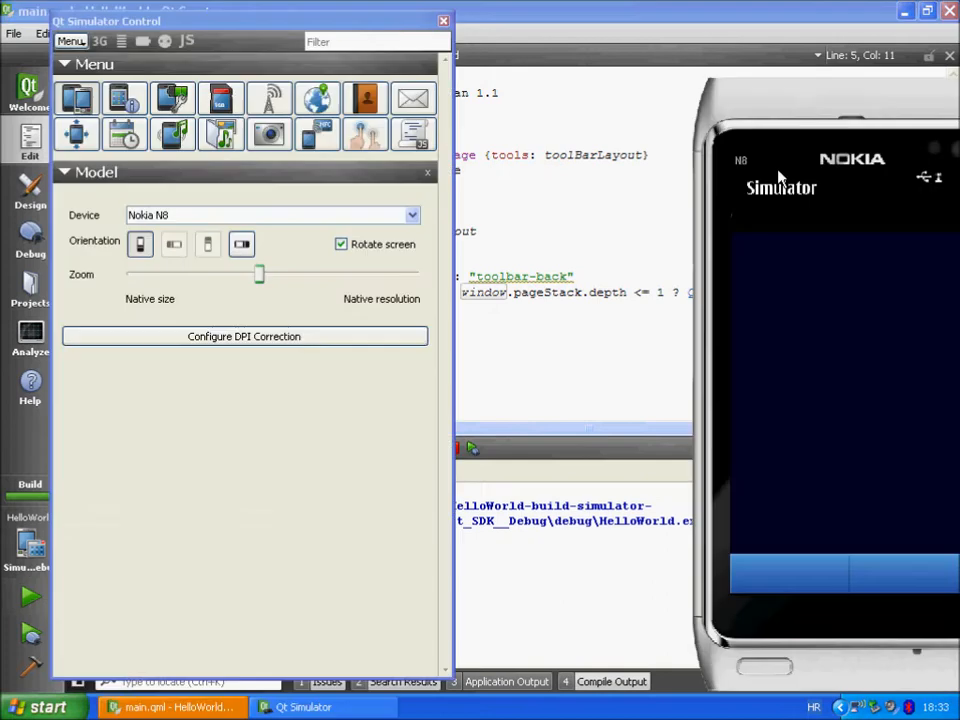
mouse_move(803, 123)
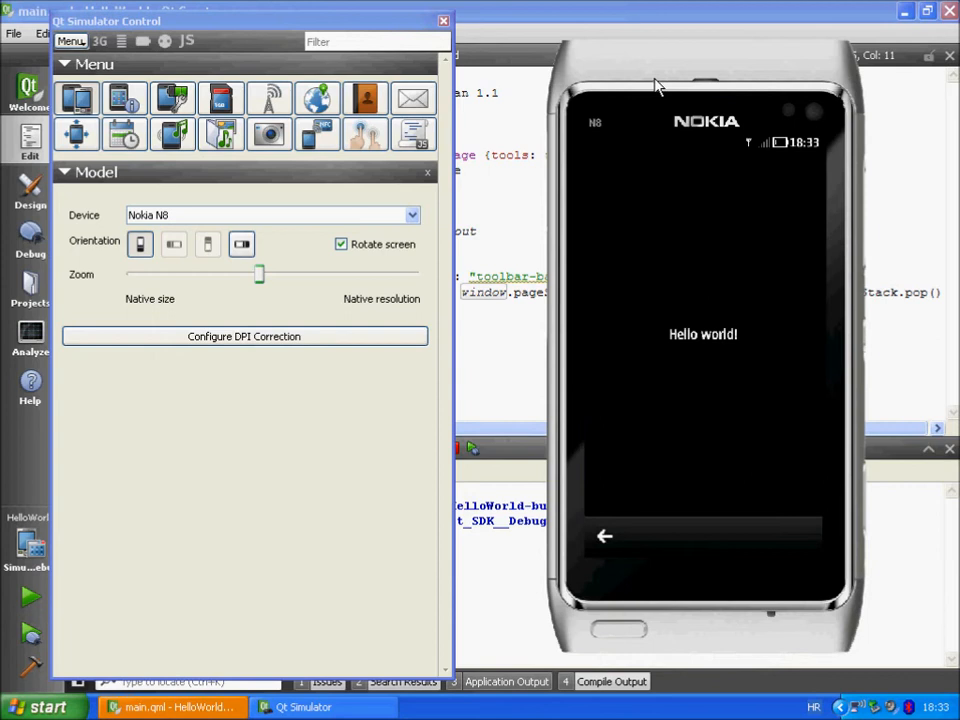
mouse_move(775, 380)
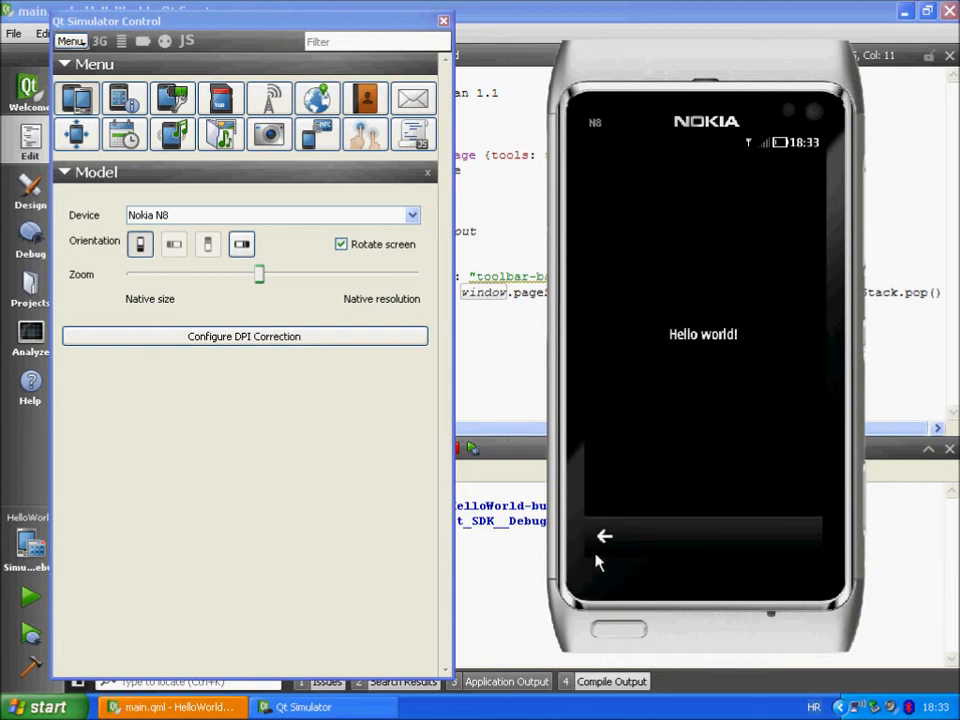
mouse_move(602, 557)
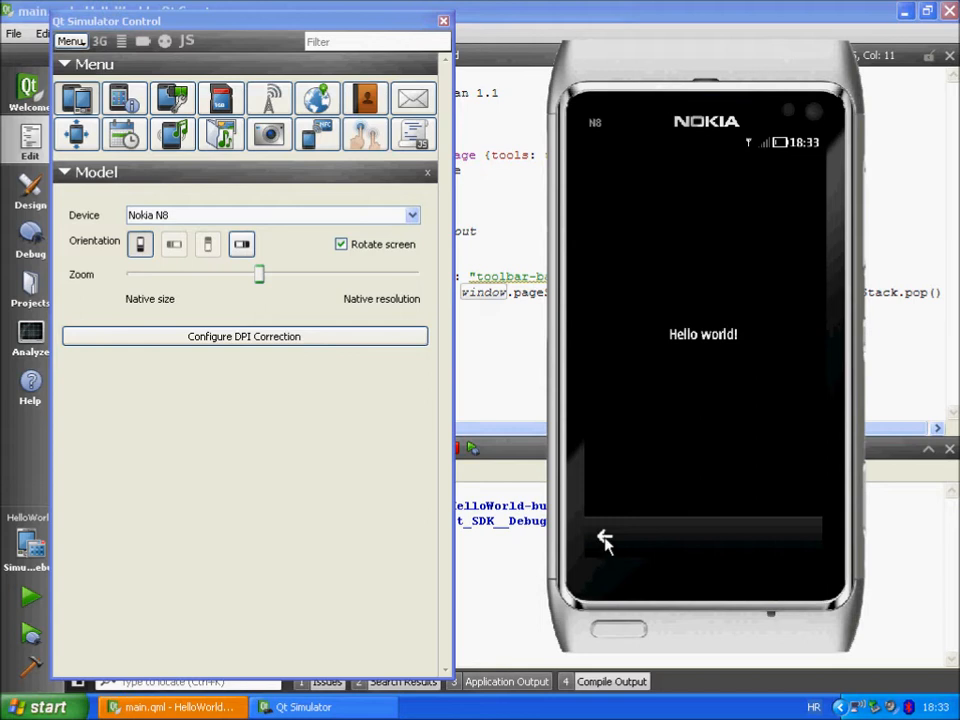
click(604, 536)
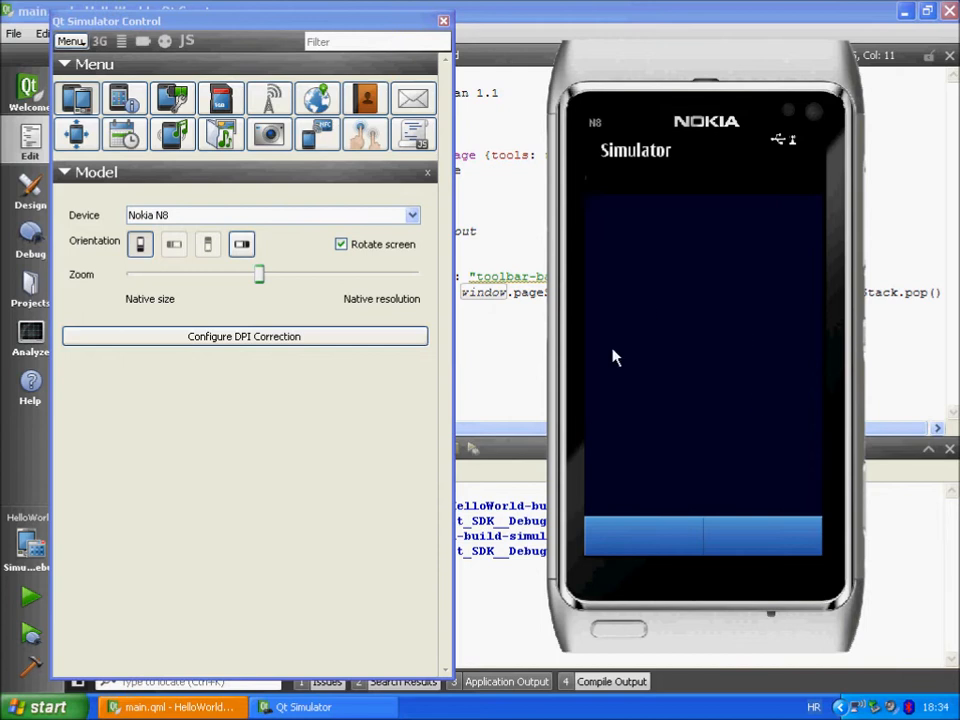
mouse_move(715, 413)
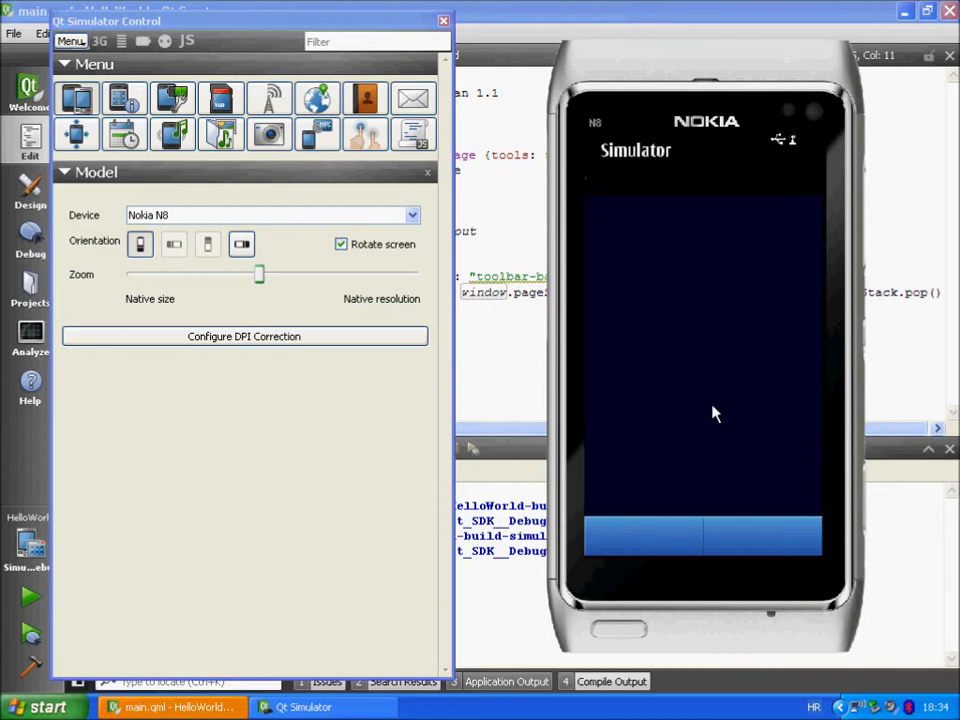
mouse_move(591, 566)
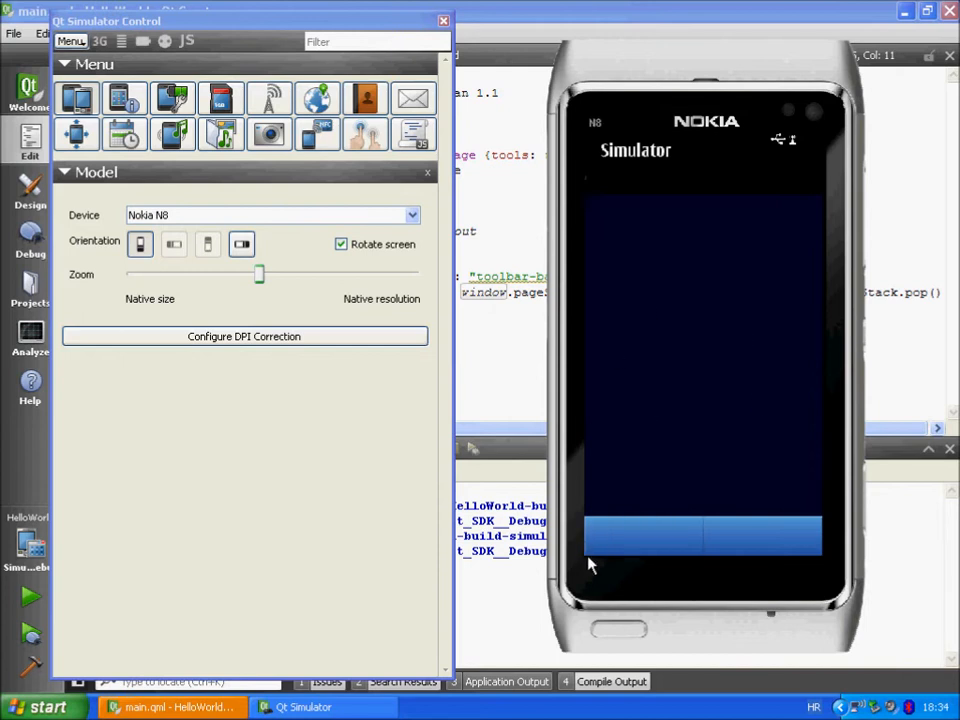
mouse_move(631, 545)
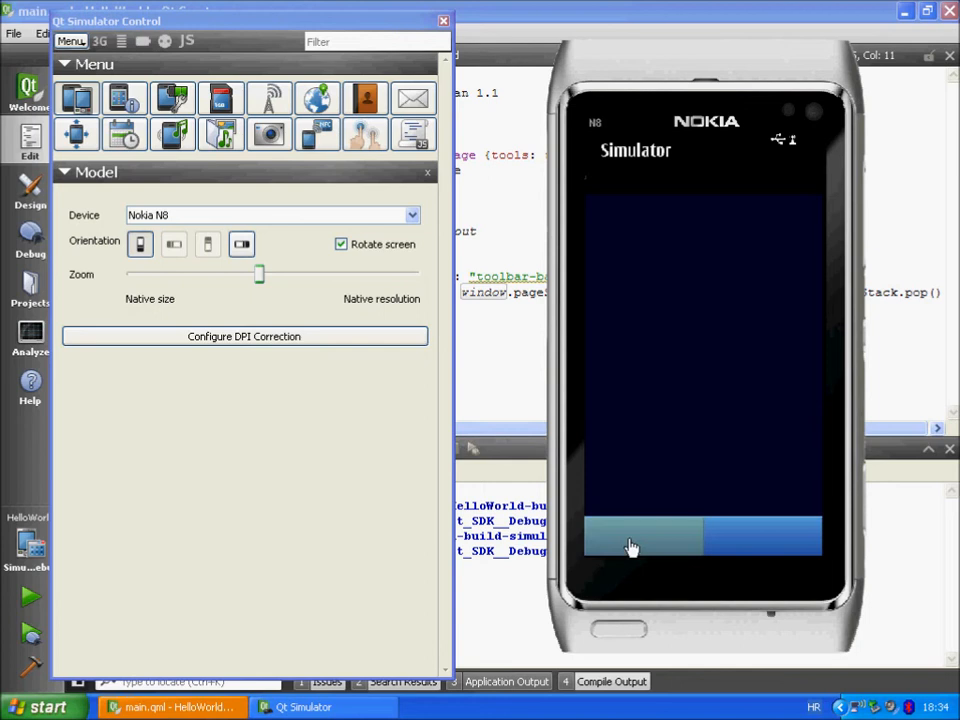